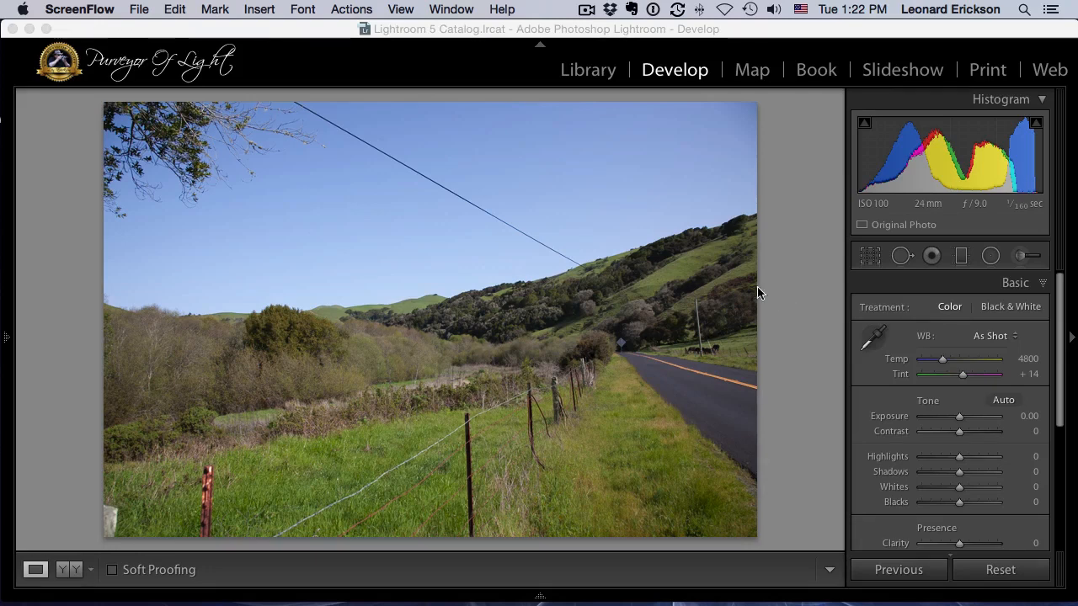
mouse_move(312, 104)
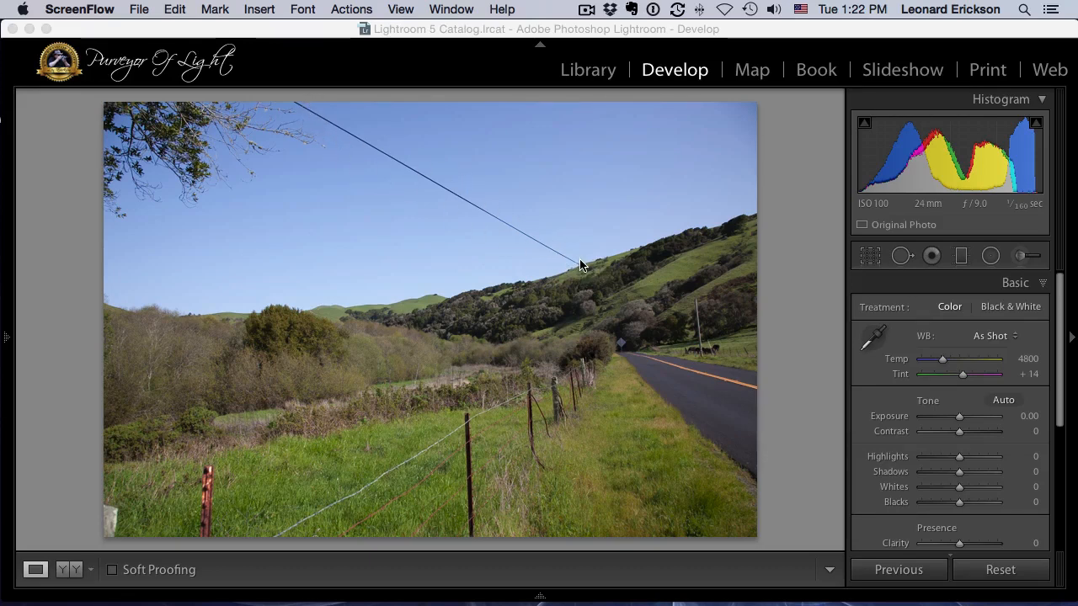
mouse_move(216, 542)
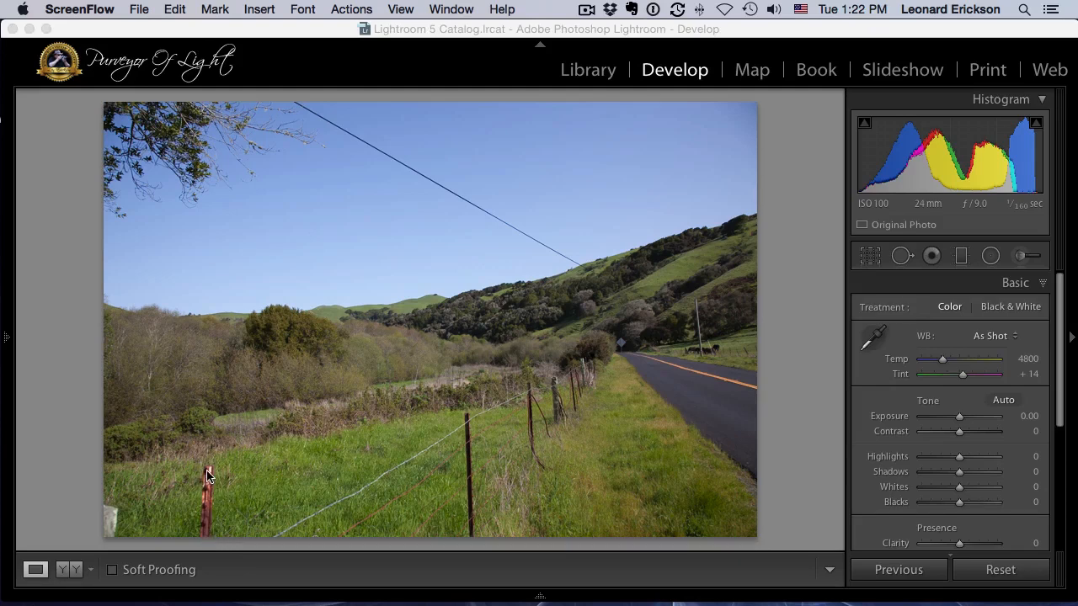
mouse_move(207, 542)
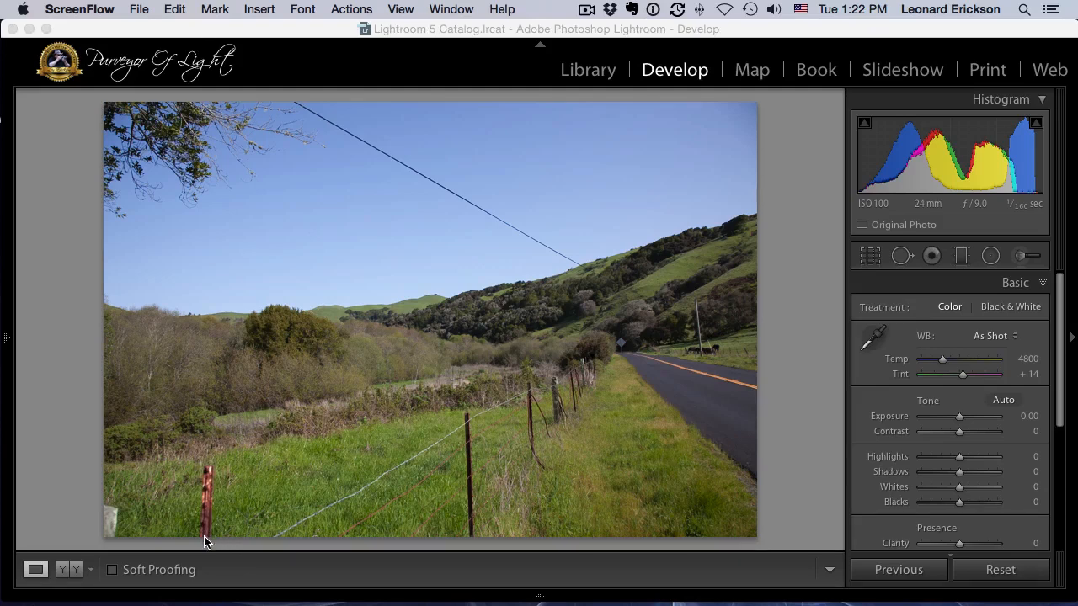
mouse_move(233, 528)
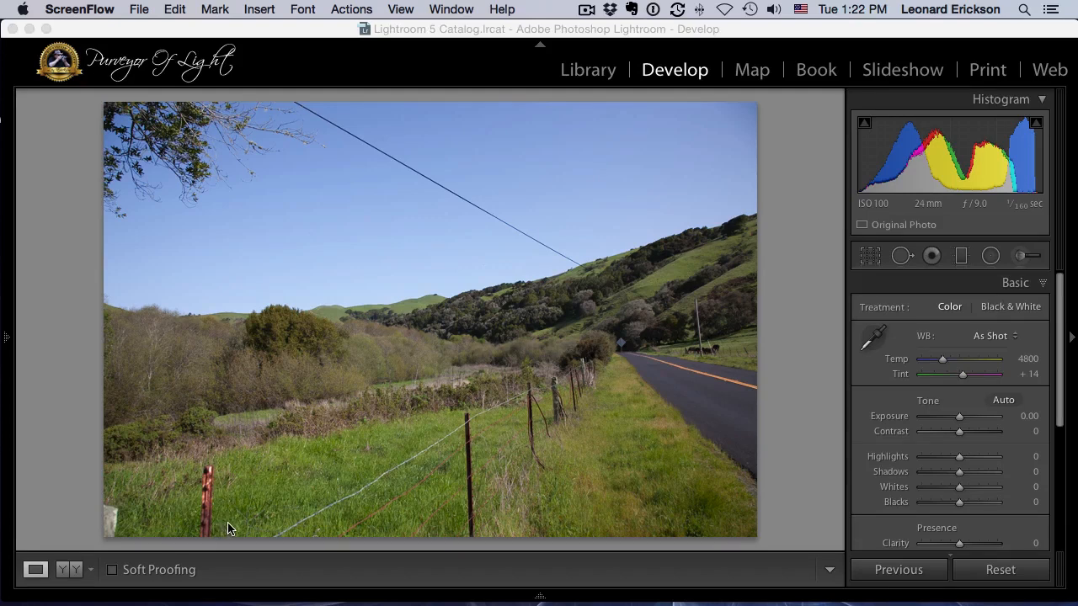
mouse_move(262, 512)
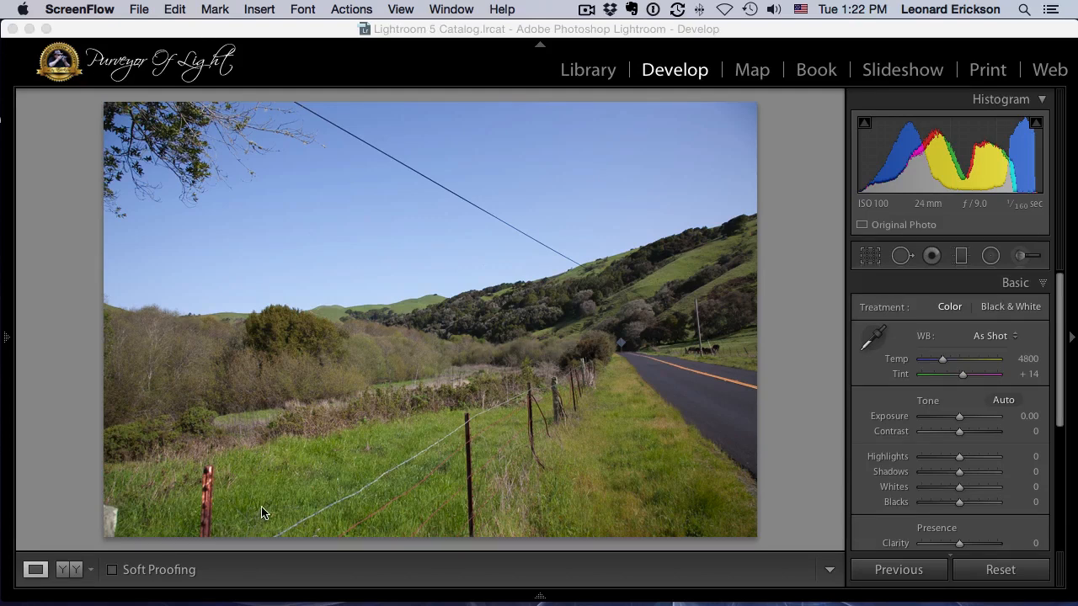
mouse_move(350, 500)
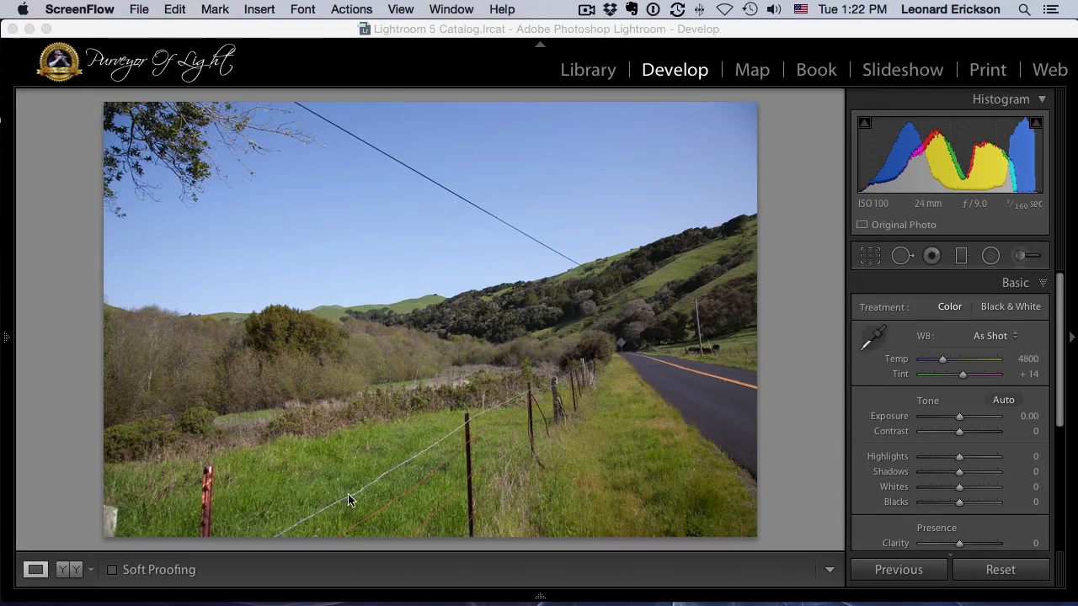
mouse_move(603, 473)
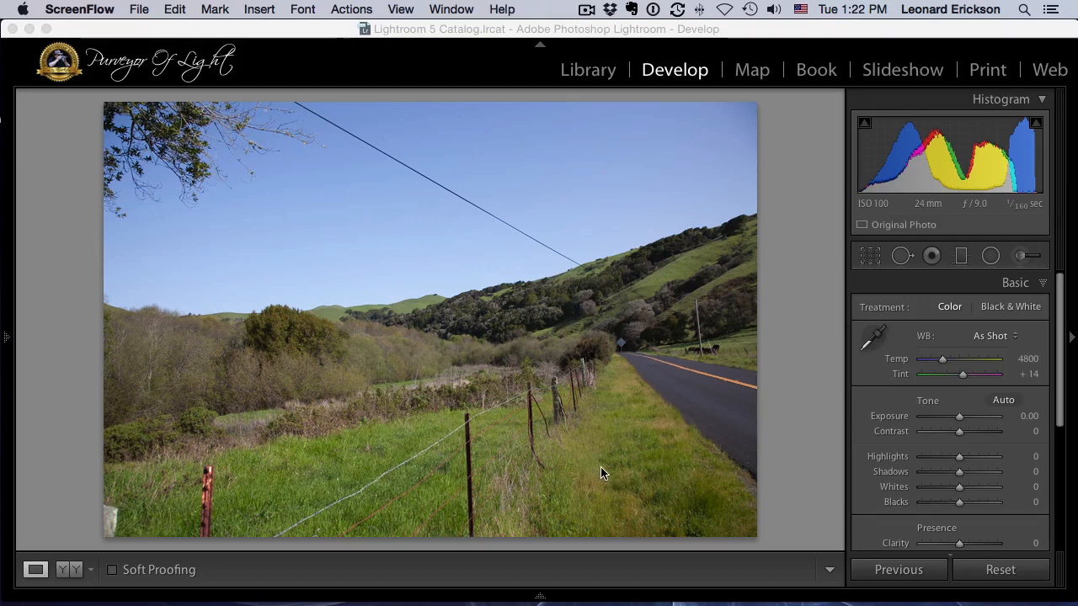
mouse_move(424, 468)
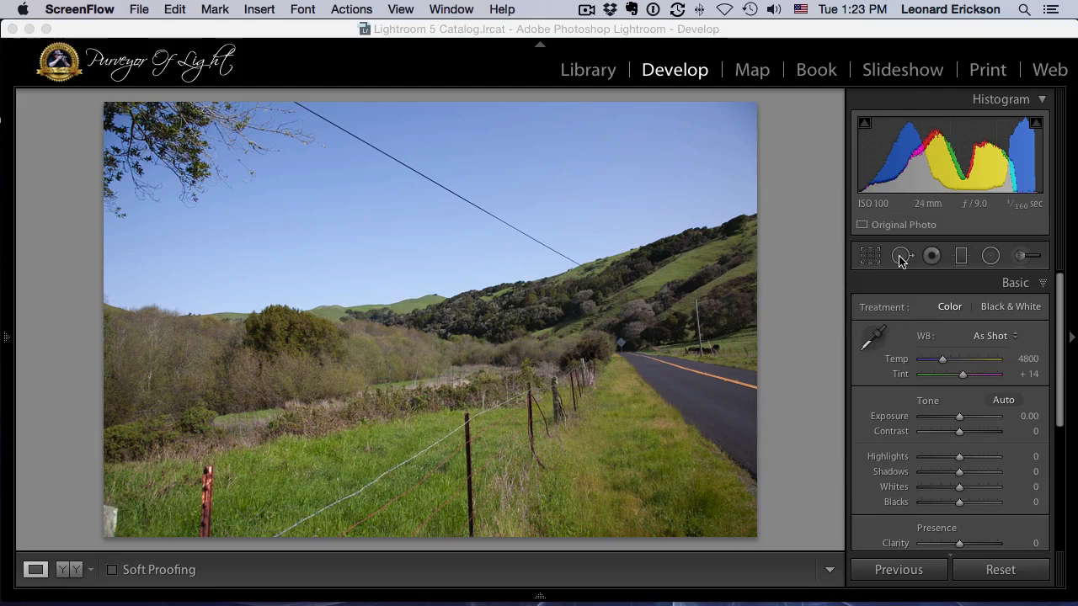
Brush a removal spot over the red fence post at the bottom left of the grass
click(901, 256)
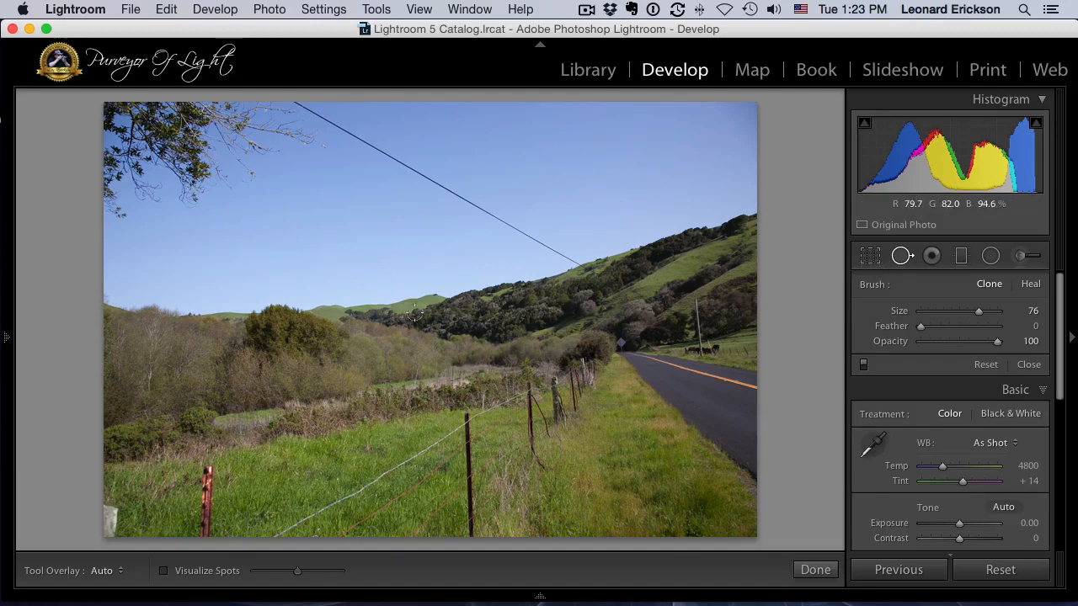
mouse_move(717, 338)
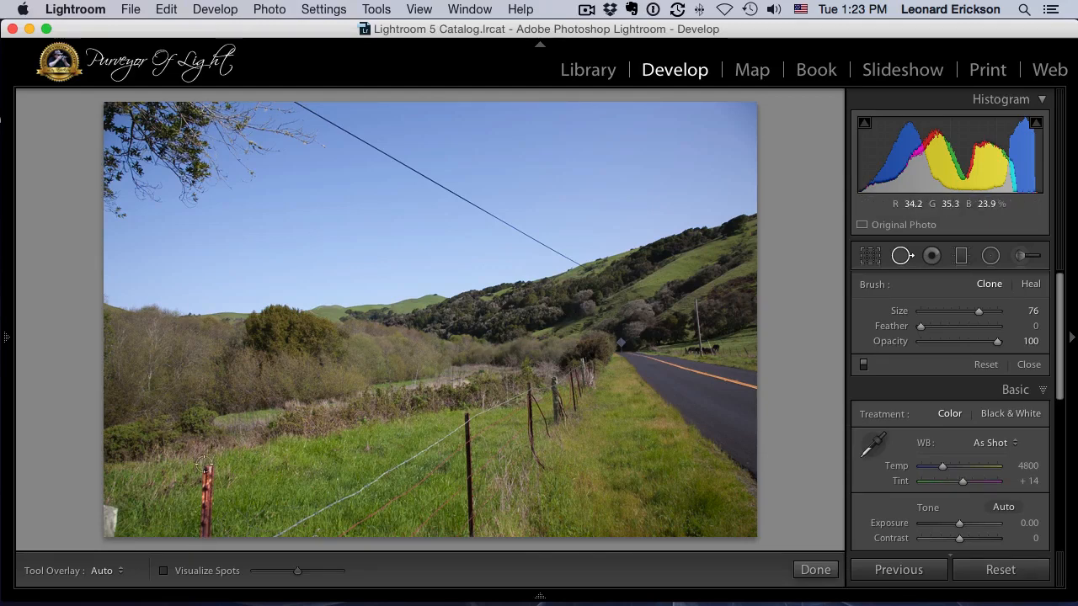
click(209, 468)
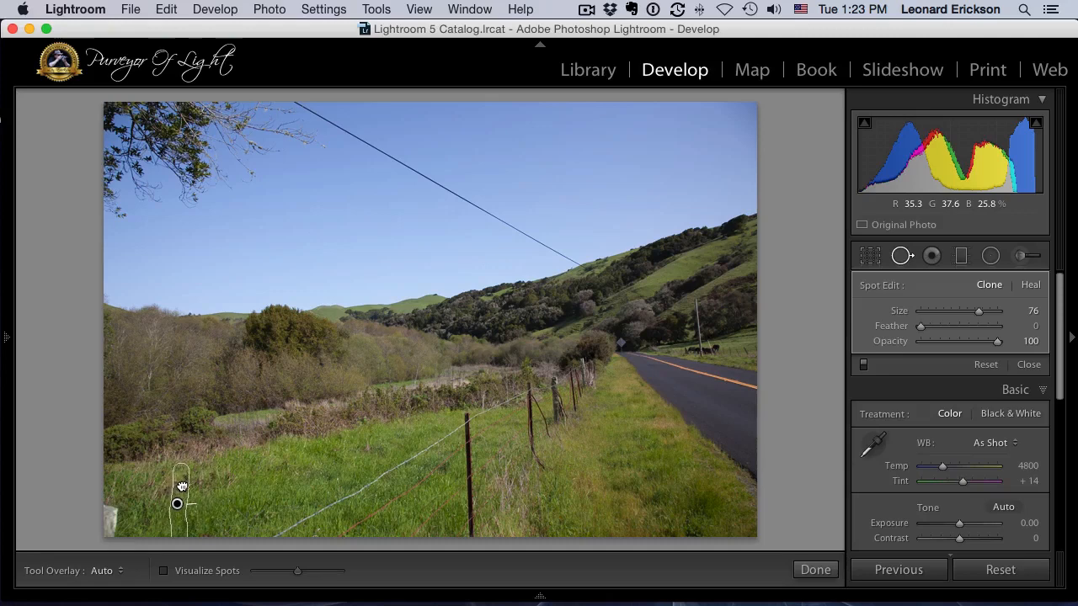
drag(177, 503, 239, 498)
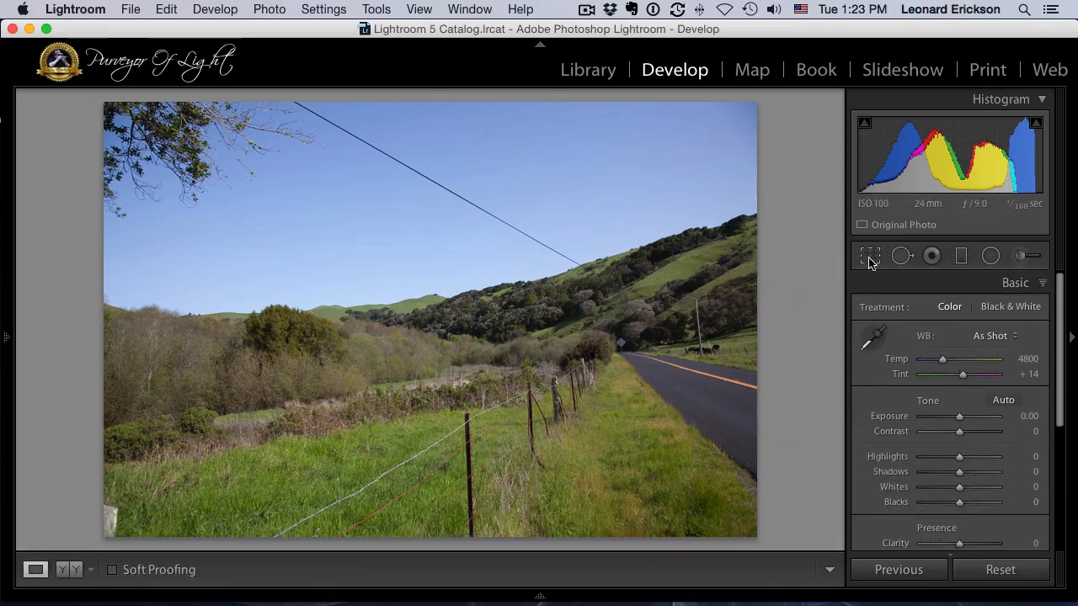
Reactivate spot removal with brush size 39 and collapse the left panel to enlarge the photo
click(903, 256)
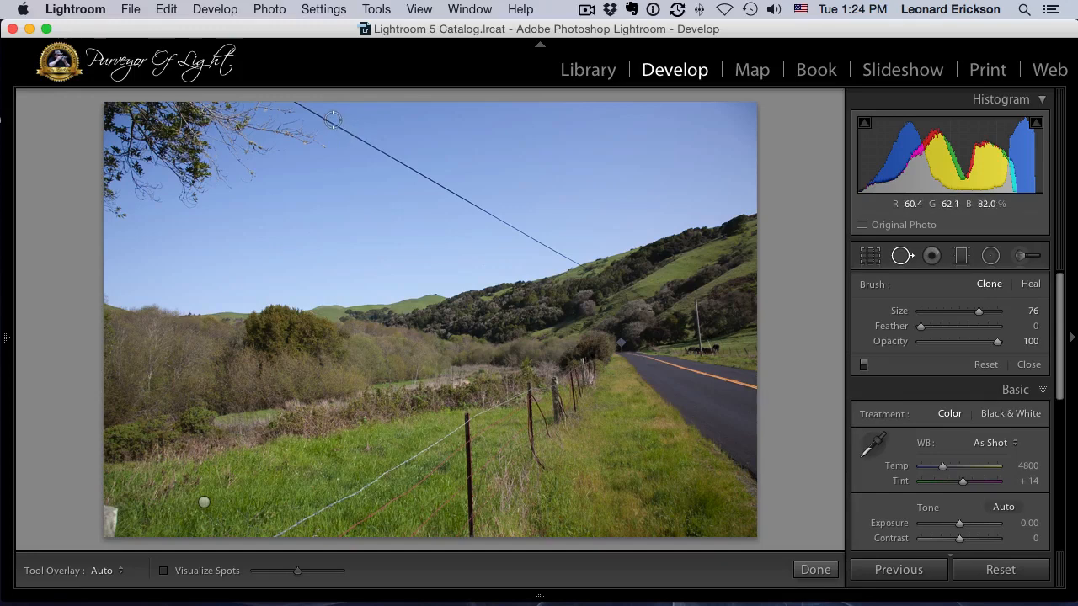
drag(979, 310, 950, 310)
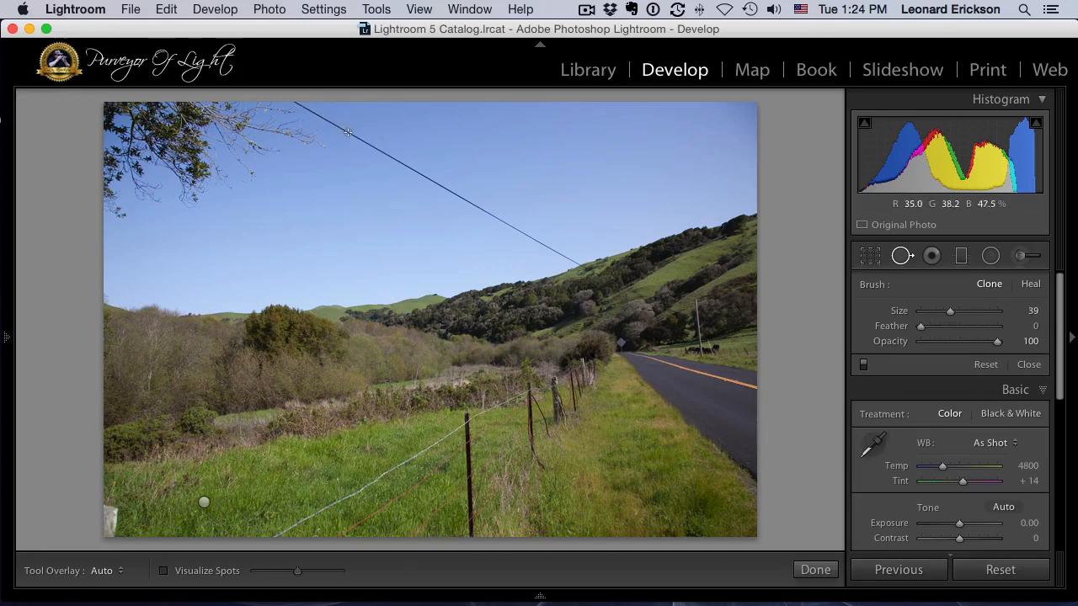
drag(952, 310, 977, 310)
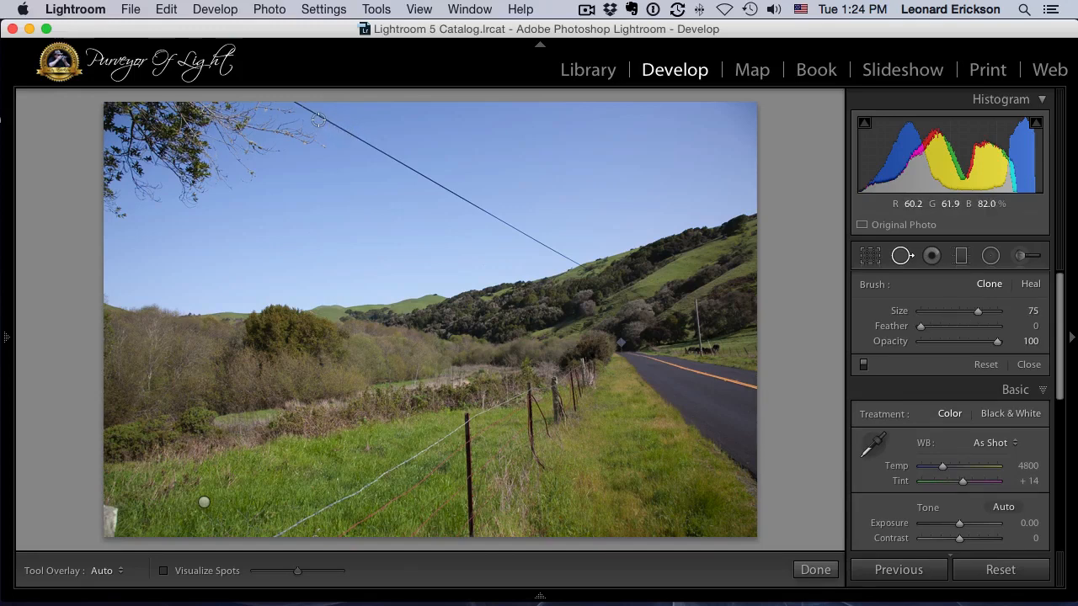
drag(977, 310, 950, 310)
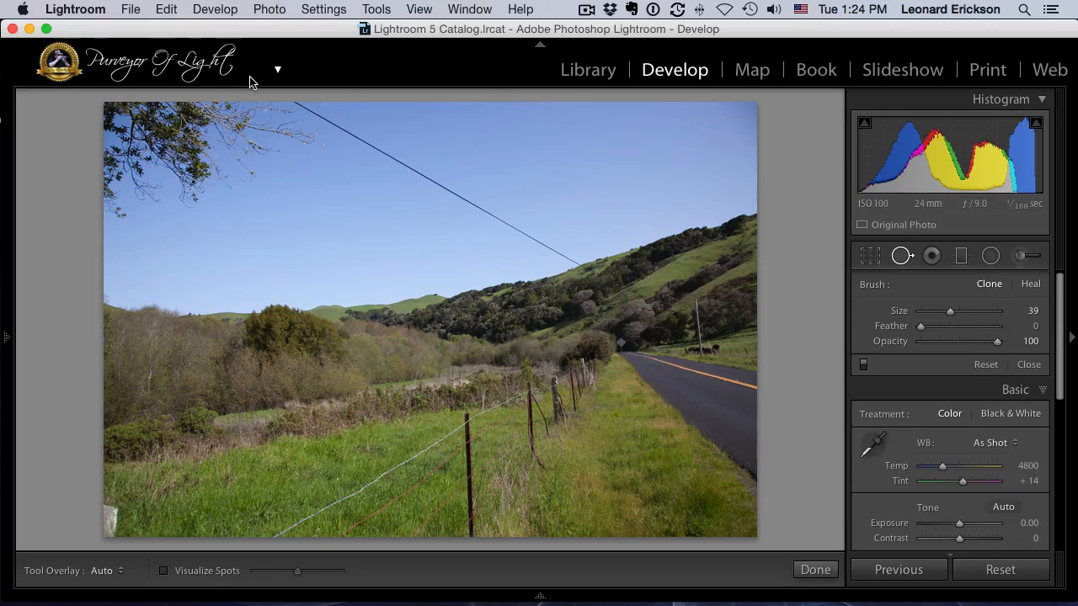
click(418, 10)
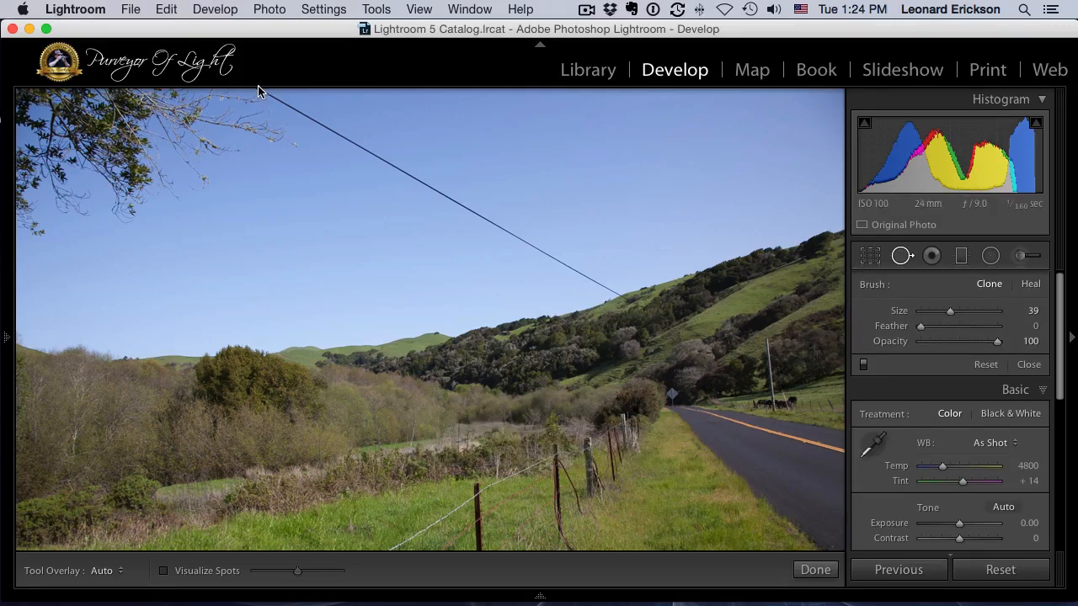
mouse_move(264, 96)
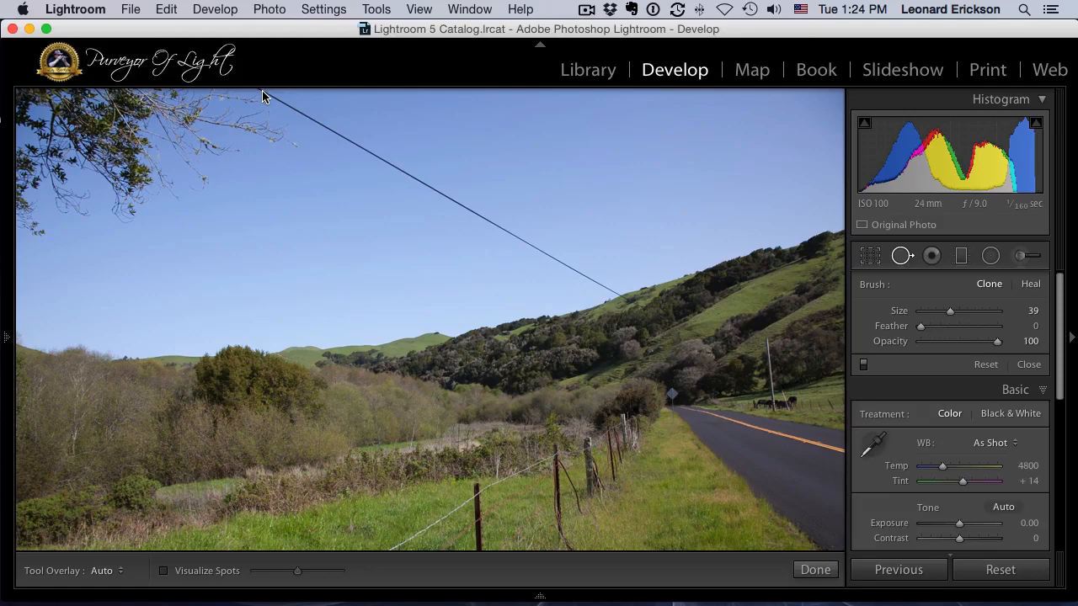
mouse_move(263, 91)
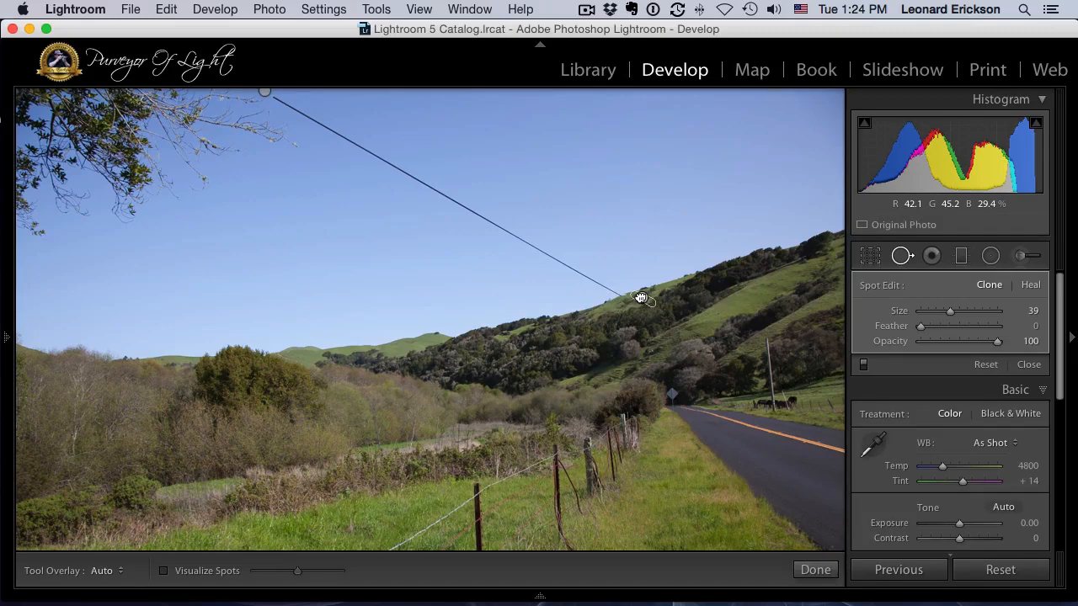
Brush out the overhead power line across the sky in several strokes until it disappears
click(637, 300)
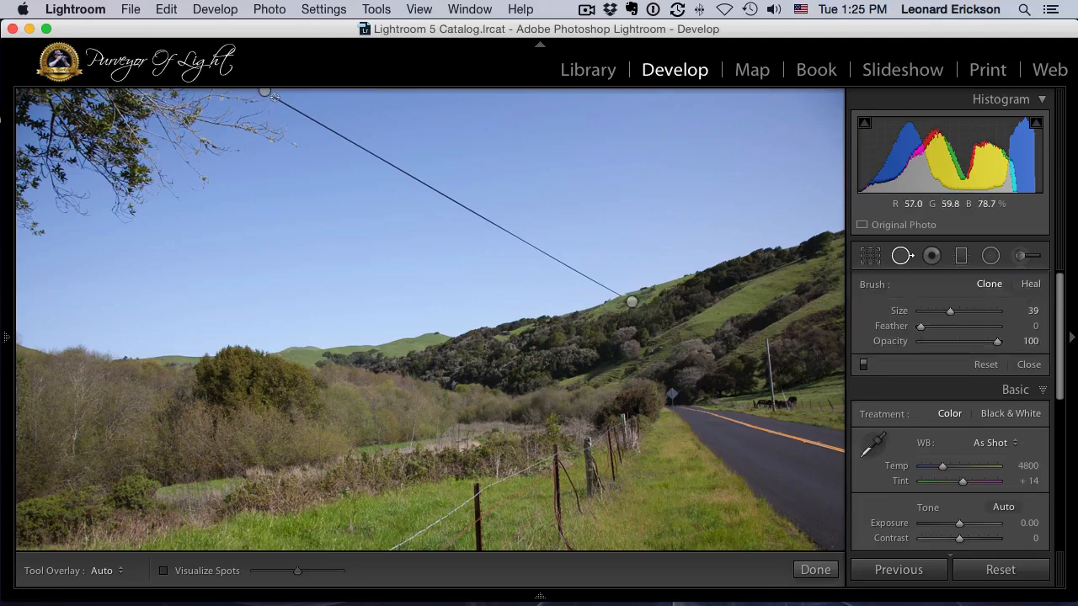
drag(266, 93, 378, 159)
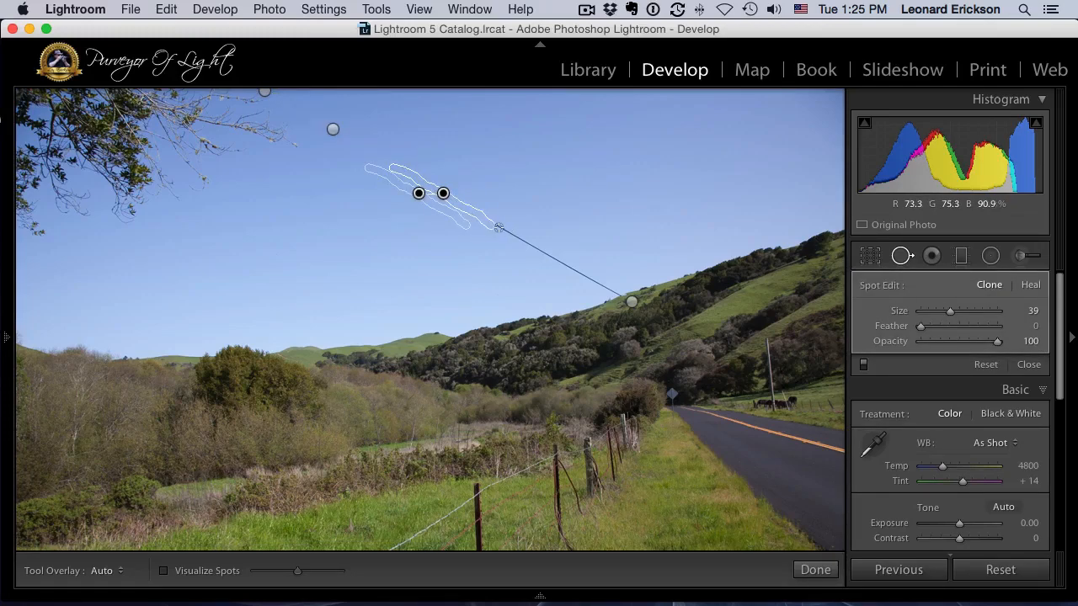
drag(441, 194, 525, 239)
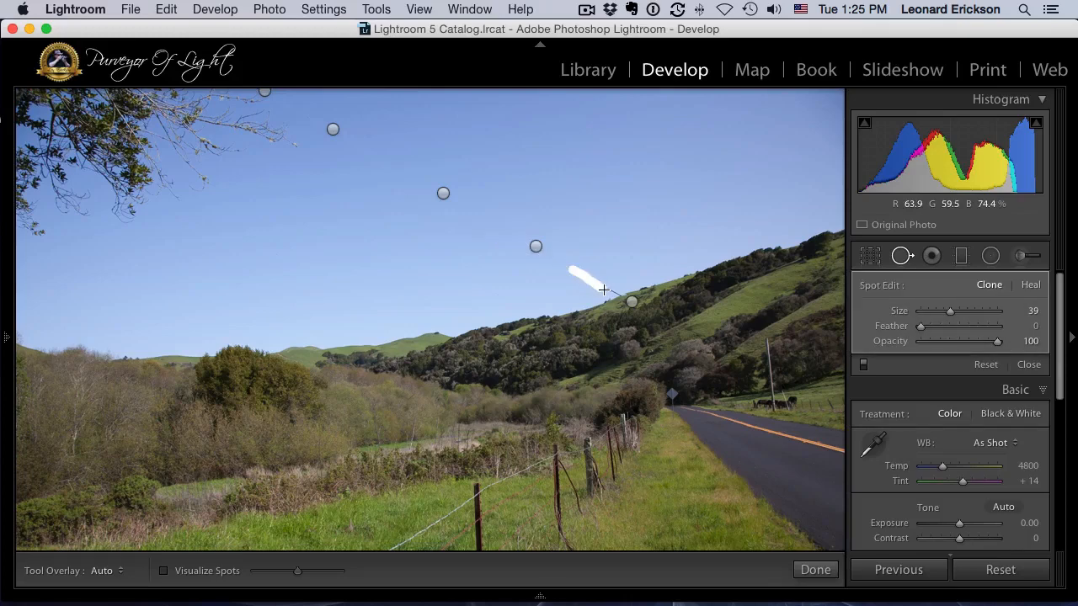
click(599, 285)
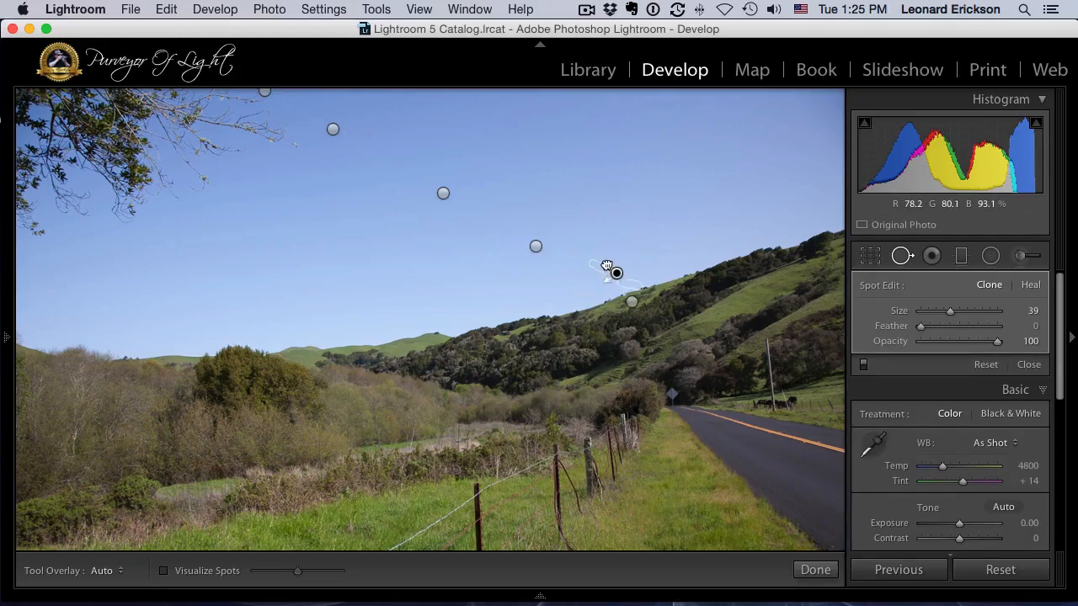
drag(615, 272, 598, 285)
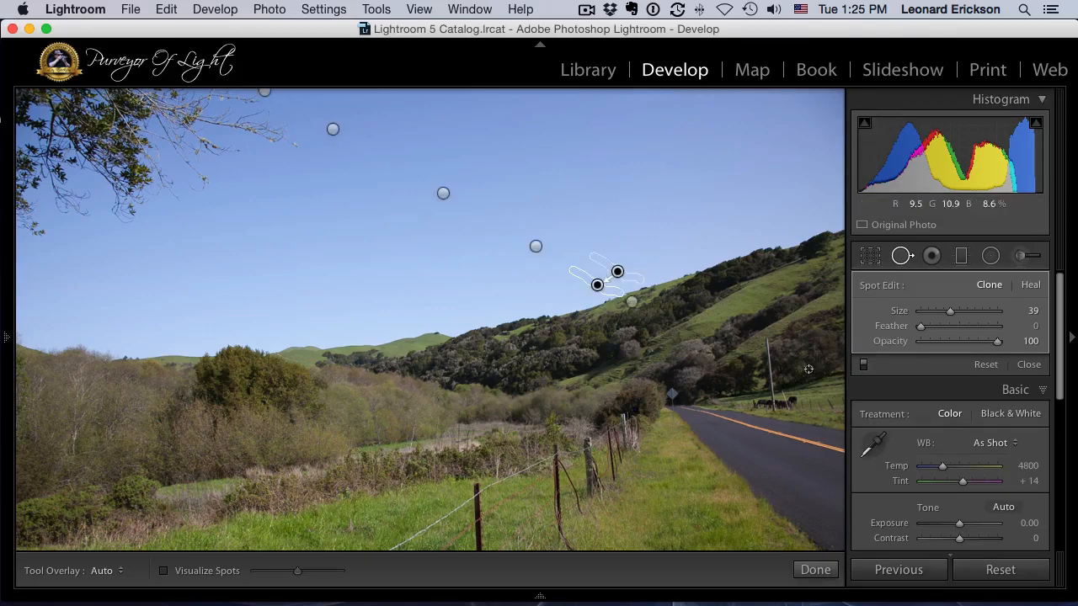
Close spot removal editing to return to the Basic adjustments with the finished photo
click(1029, 364)
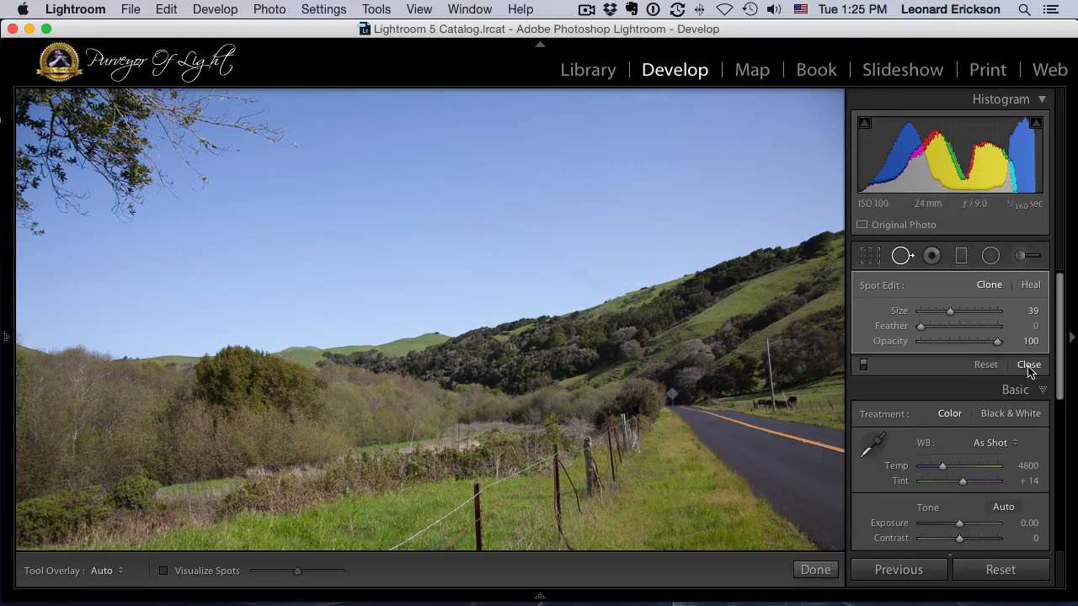
click(1027, 363)
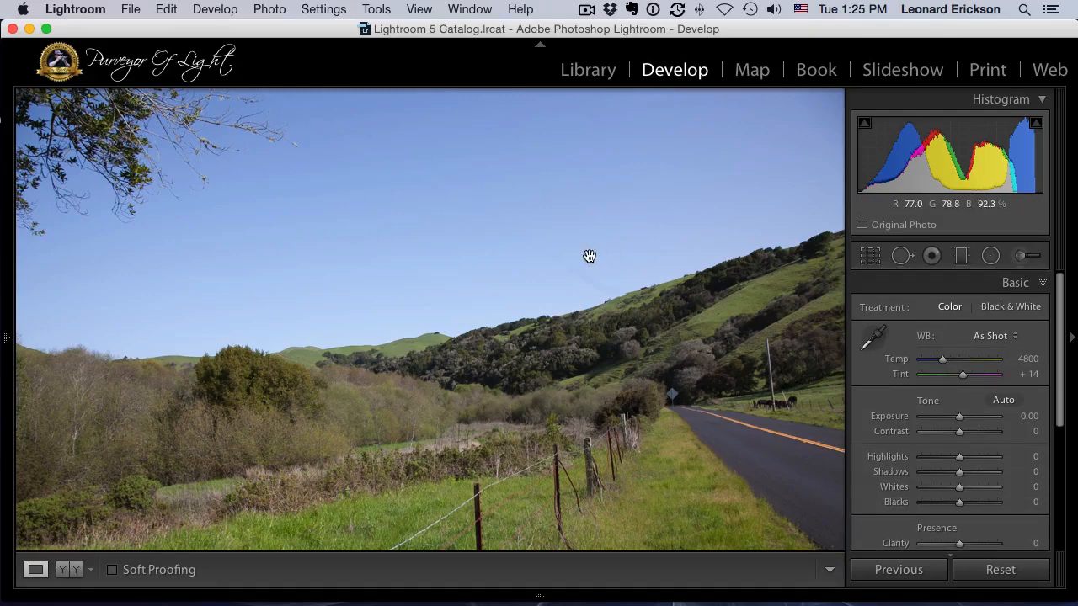
mouse_move(444, 244)
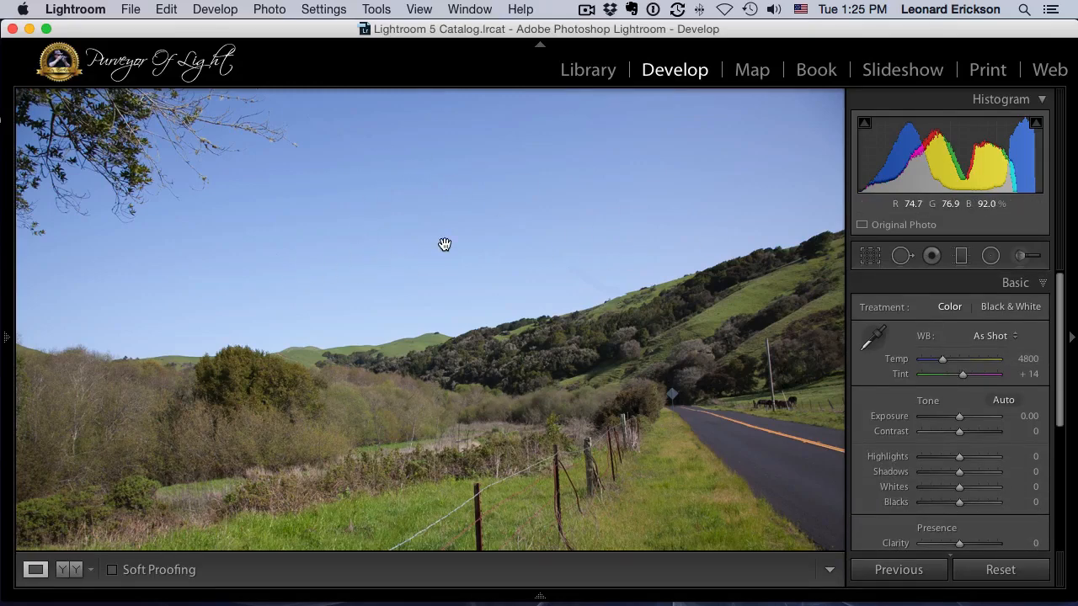
mouse_move(815, 390)
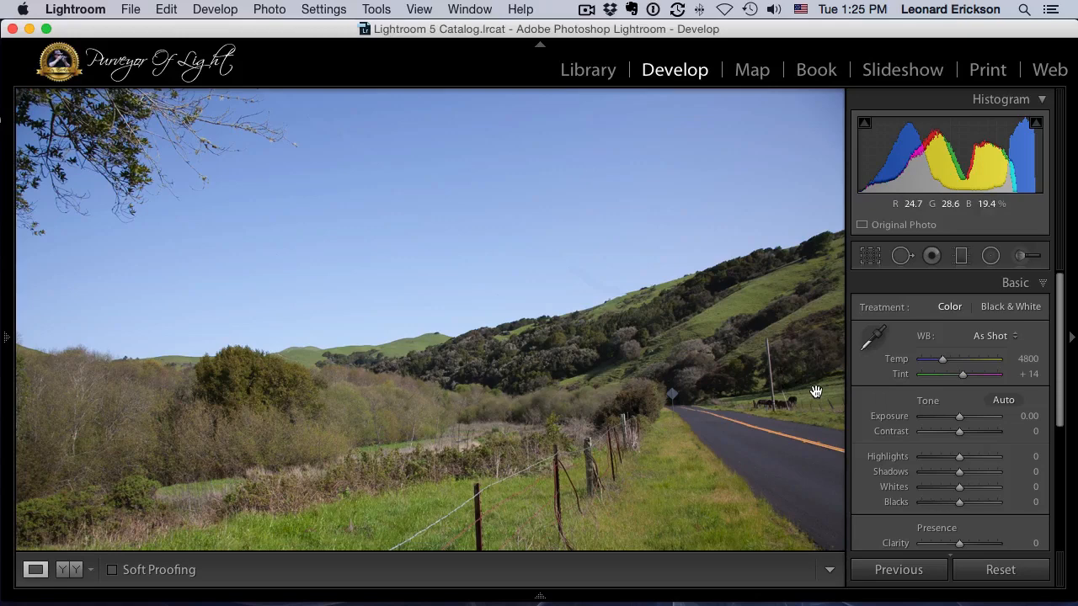